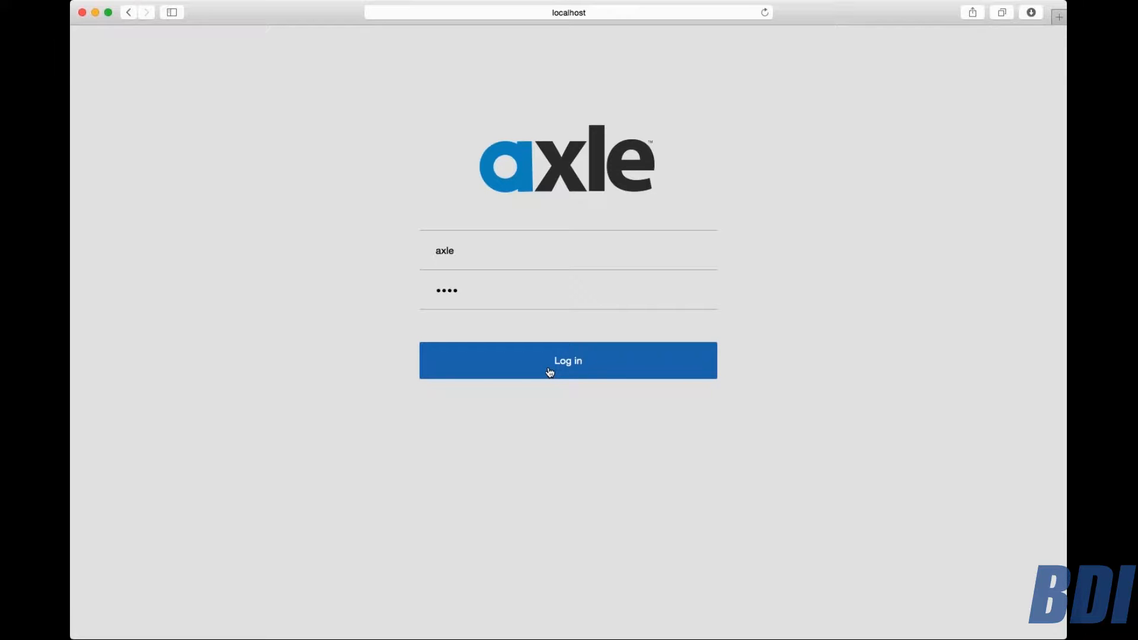
Step: Sign in to axle and land on the Designed2 media file list
click(568, 361)
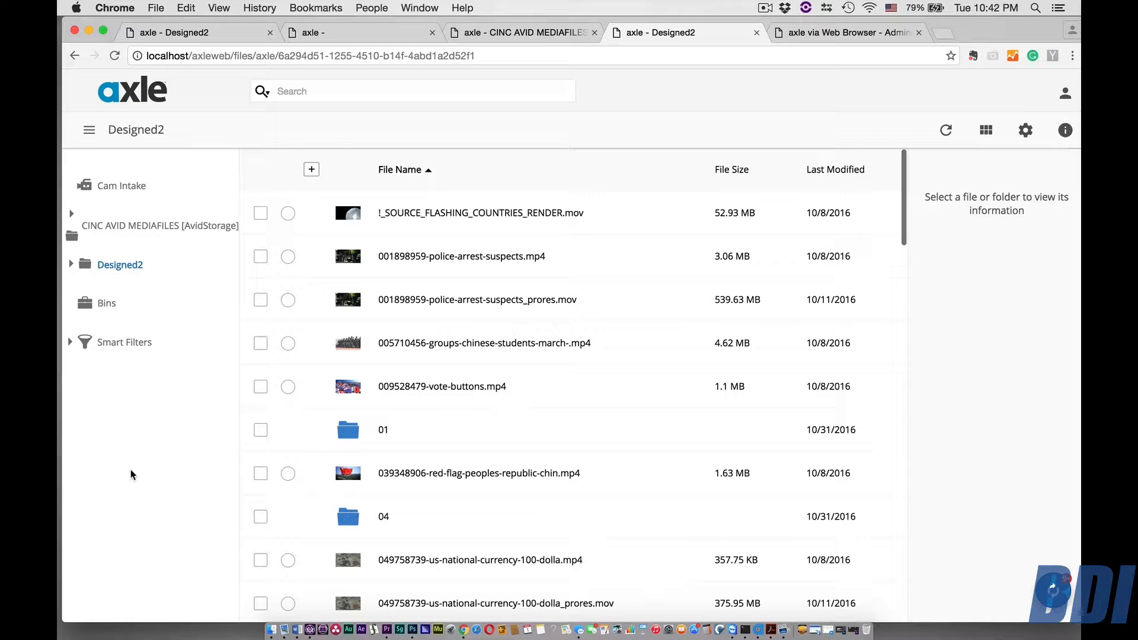
Step: Browse the CINC AVID MEDIAFILES catalog, then return to Designed2
click(160, 226)
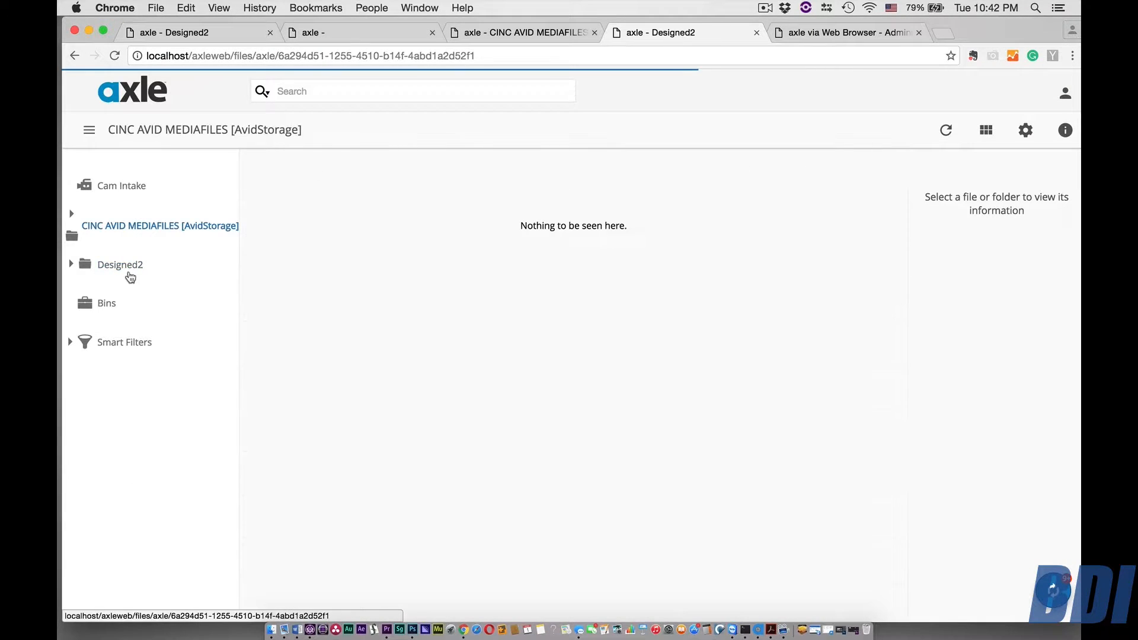
click(120, 265)
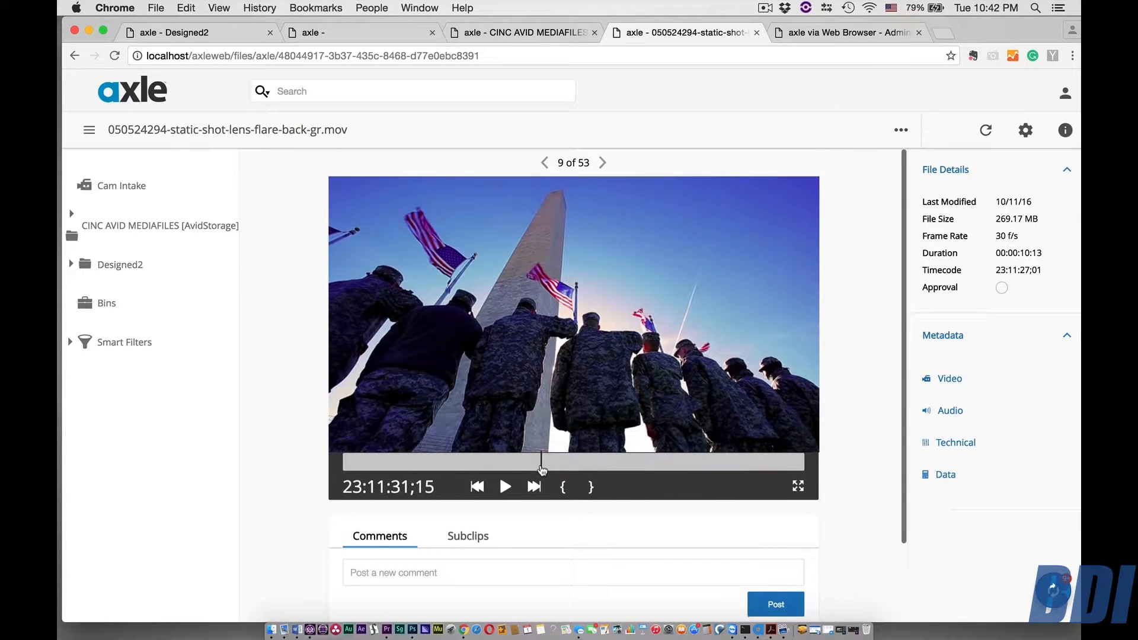
Step: Comment 'Make sure we have licensing rights for this worldwide.' on the clip
scroll(down, 3)
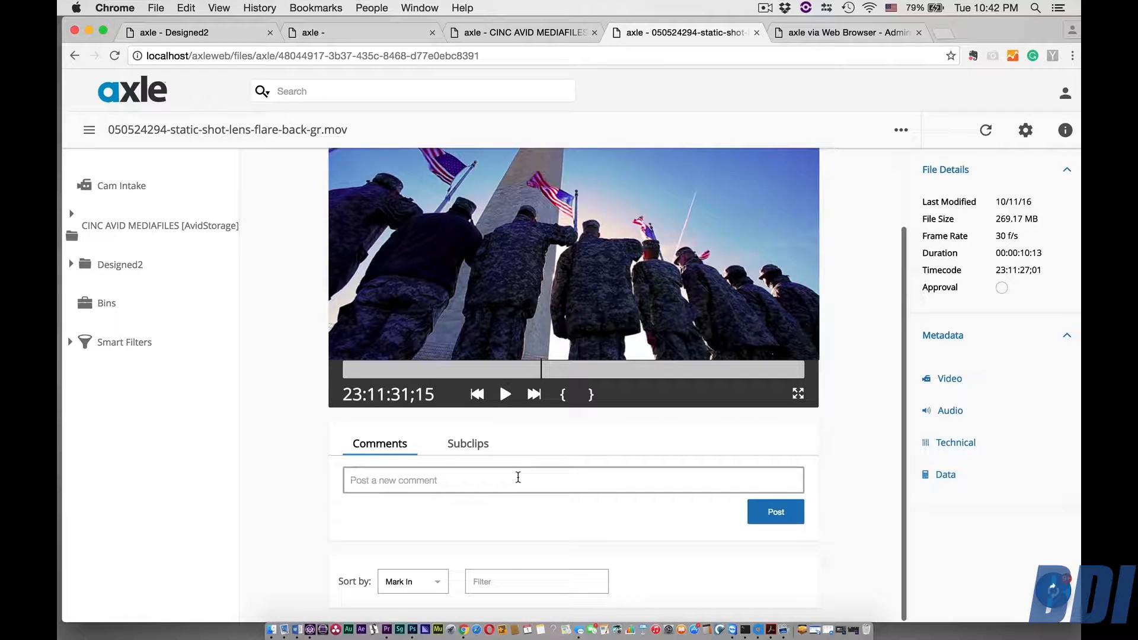
text(Make sure we)
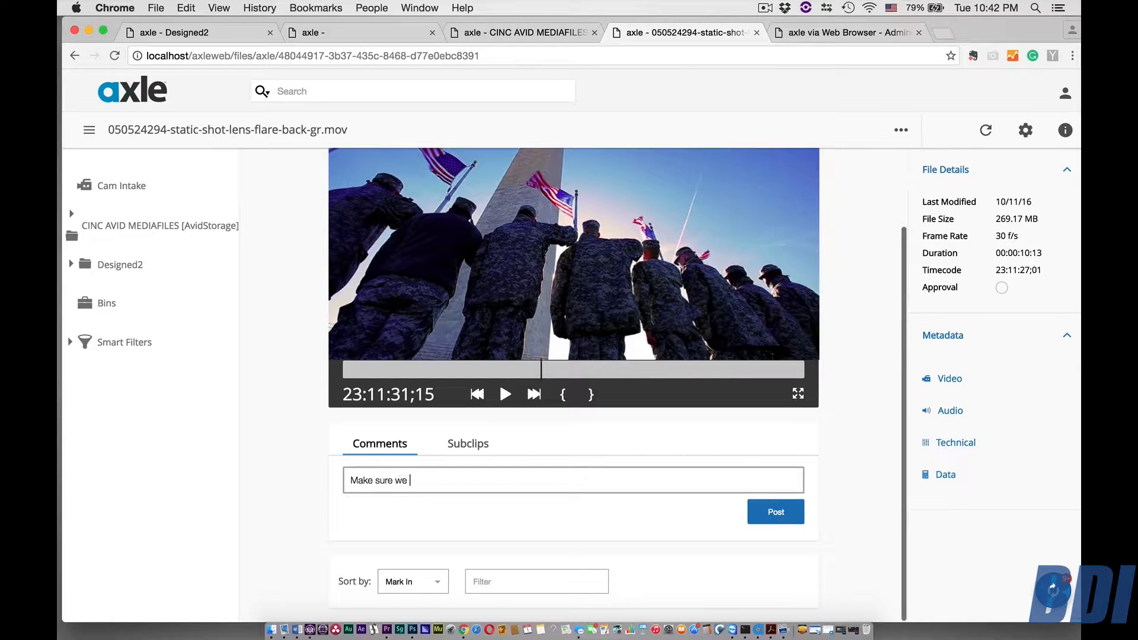
text(have licen)
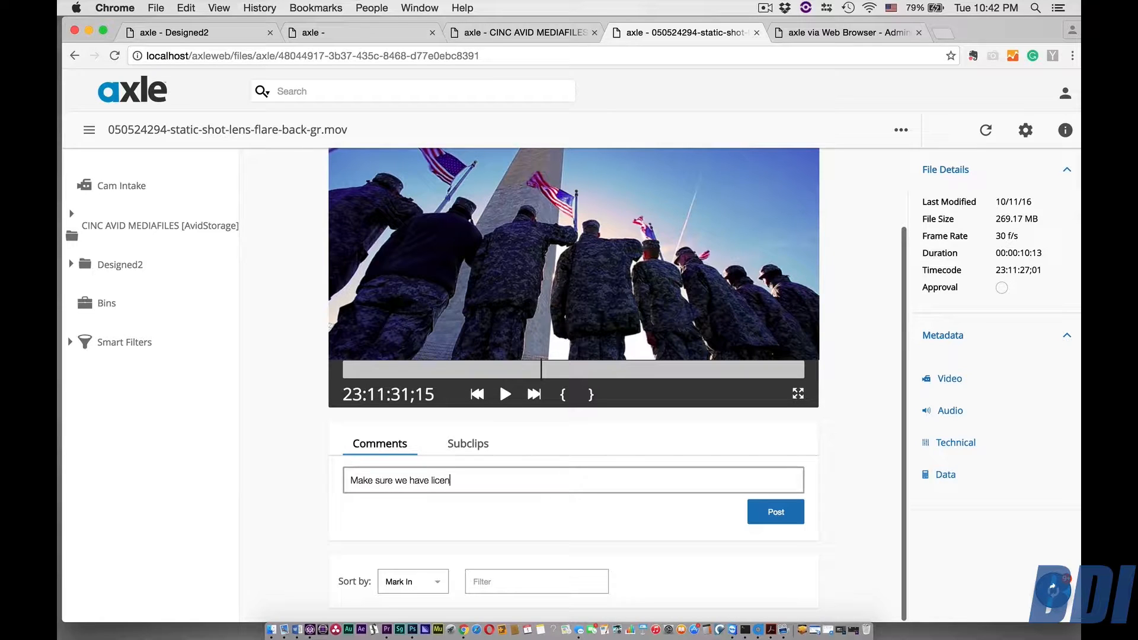
text(sing)
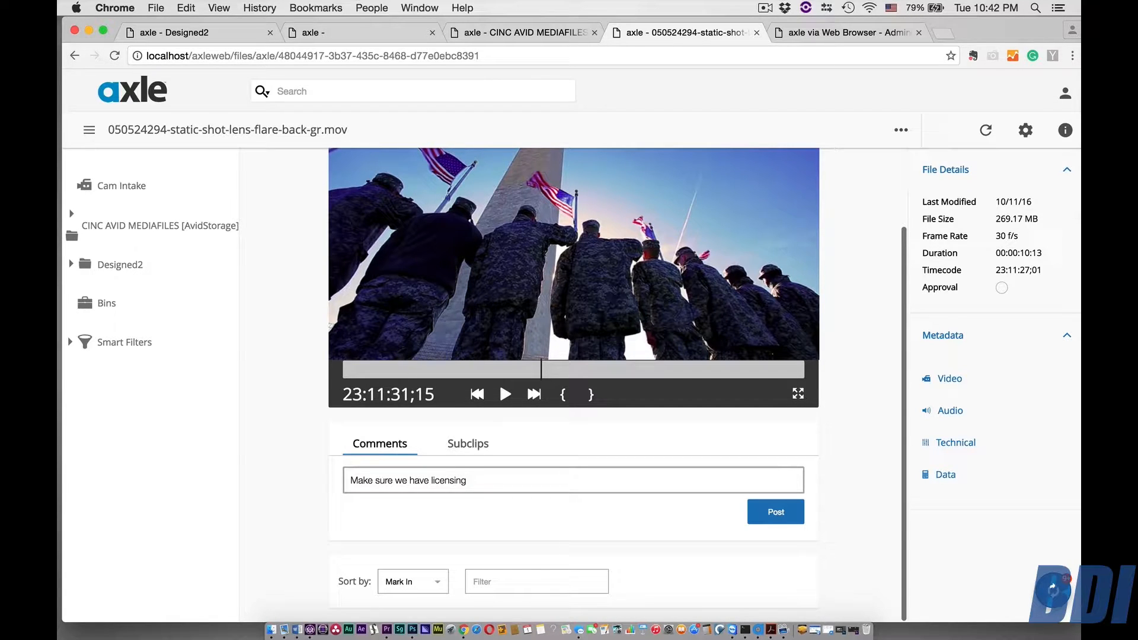
text(rights for this)
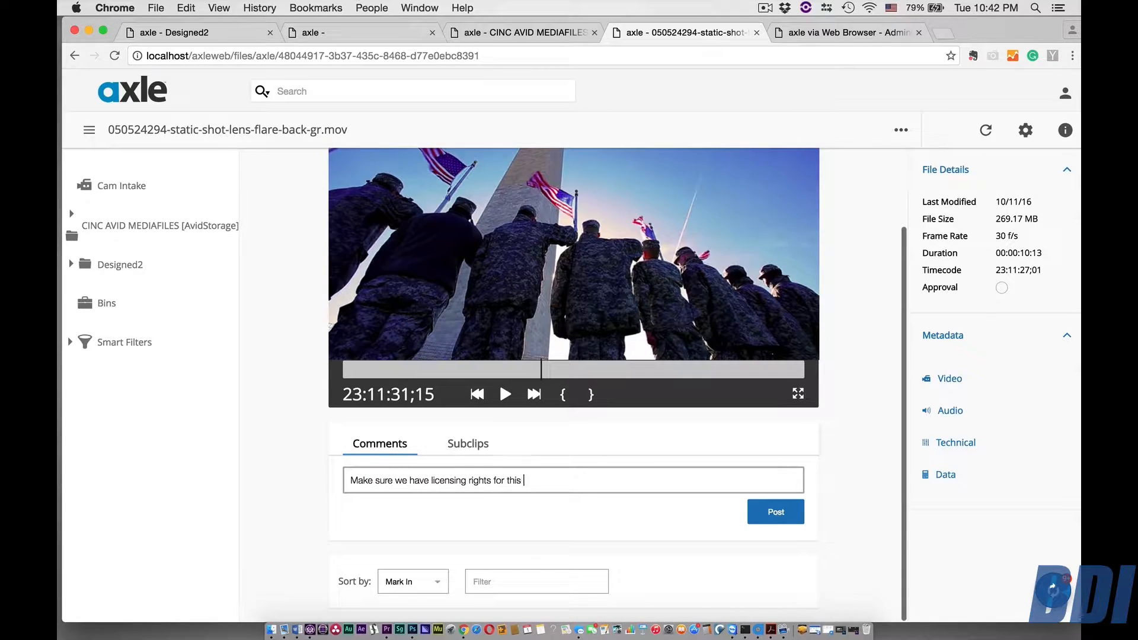
text(worldw)
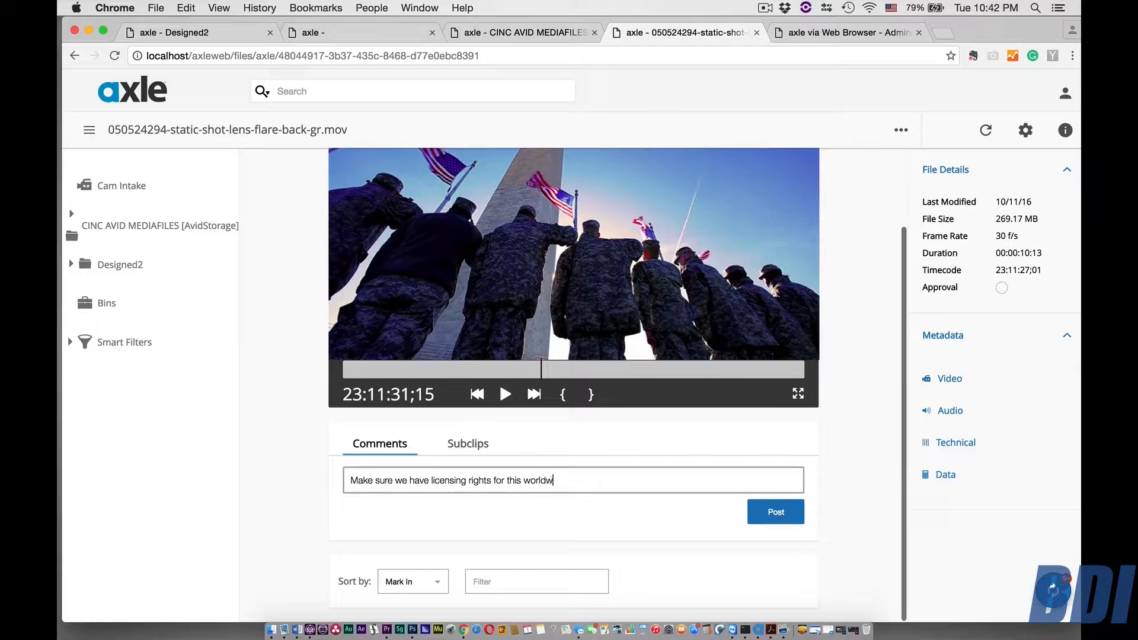
text(ide.)
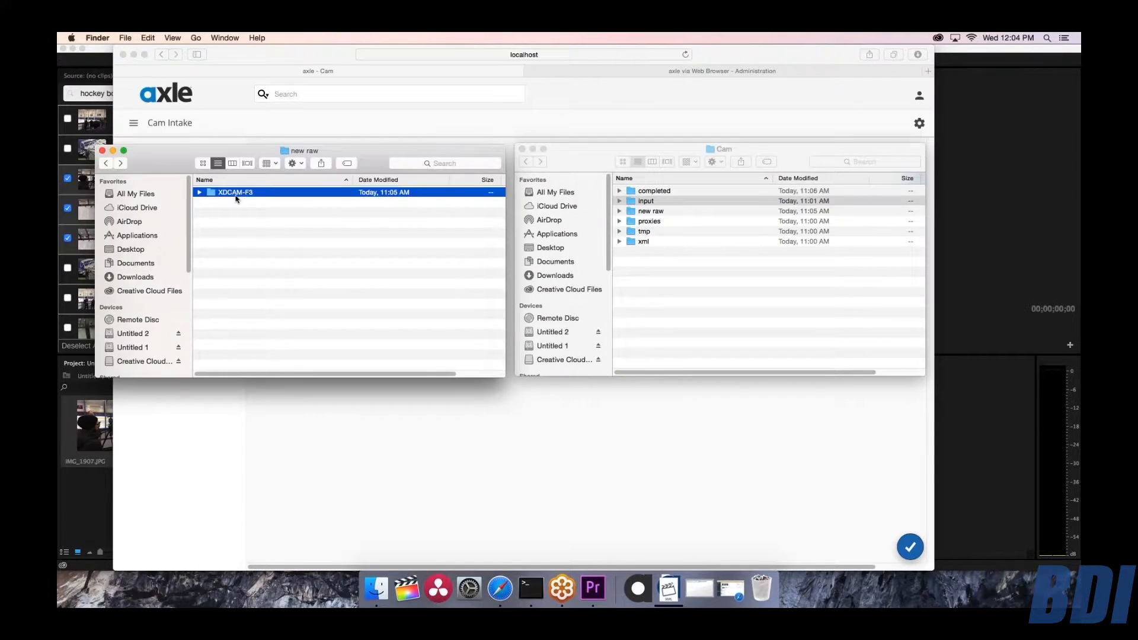
Step: Drag XDCAM-F3 into the input folder and expand input to confirm it
drag(235, 192, 599, 200)
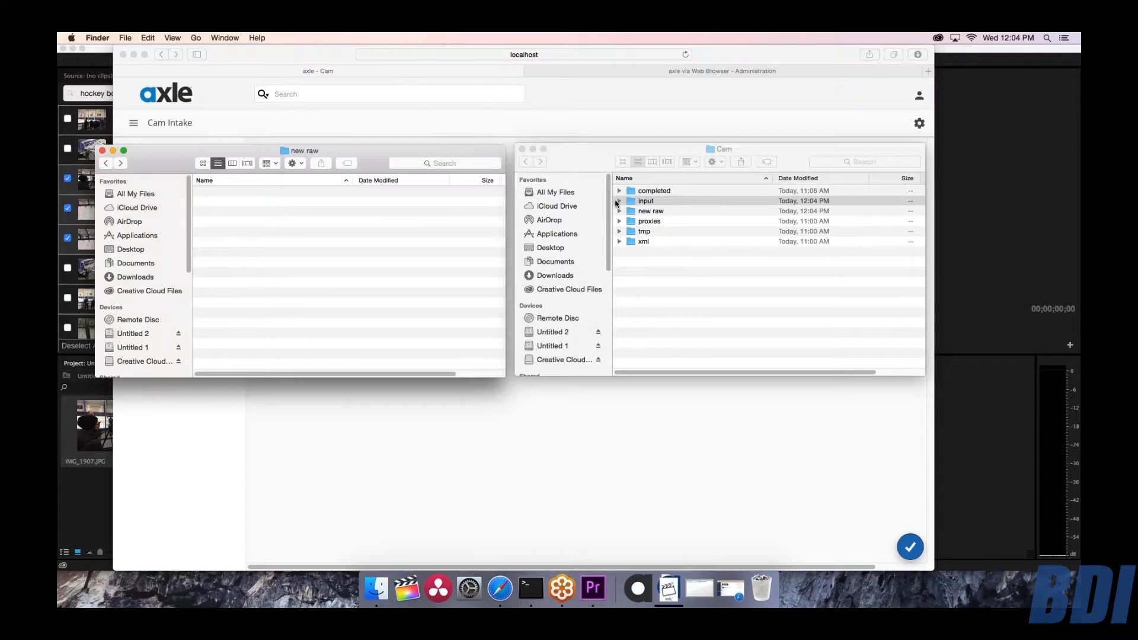
click(619, 201)
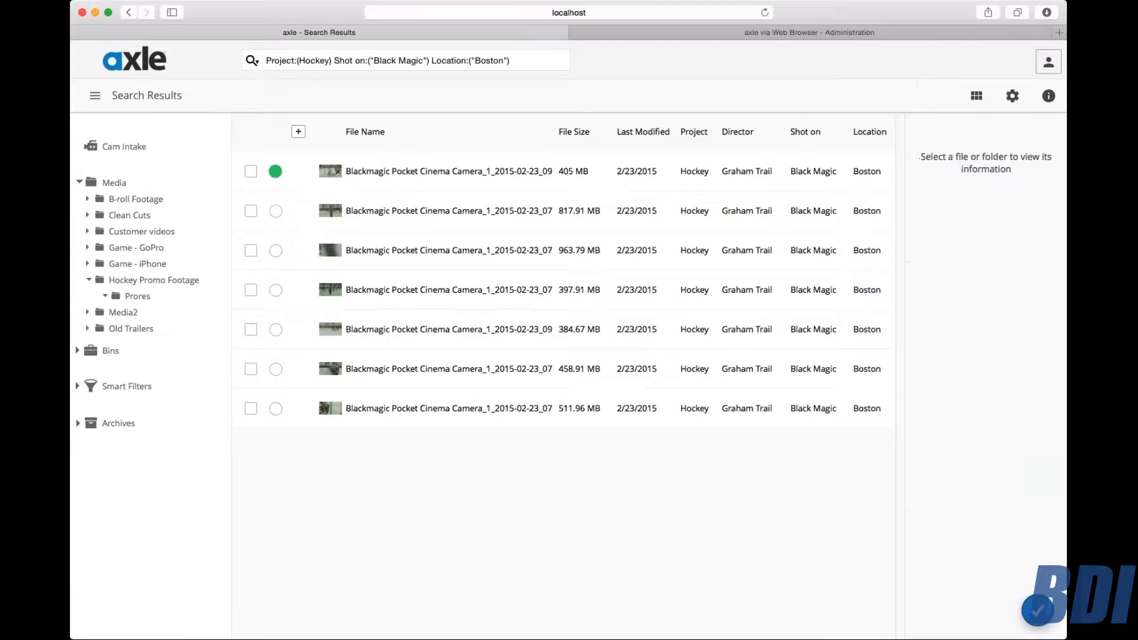
Step: Open the first Blackmagic Pocket Cinema Camera hockey result to view its metadata
double_click(447, 170)
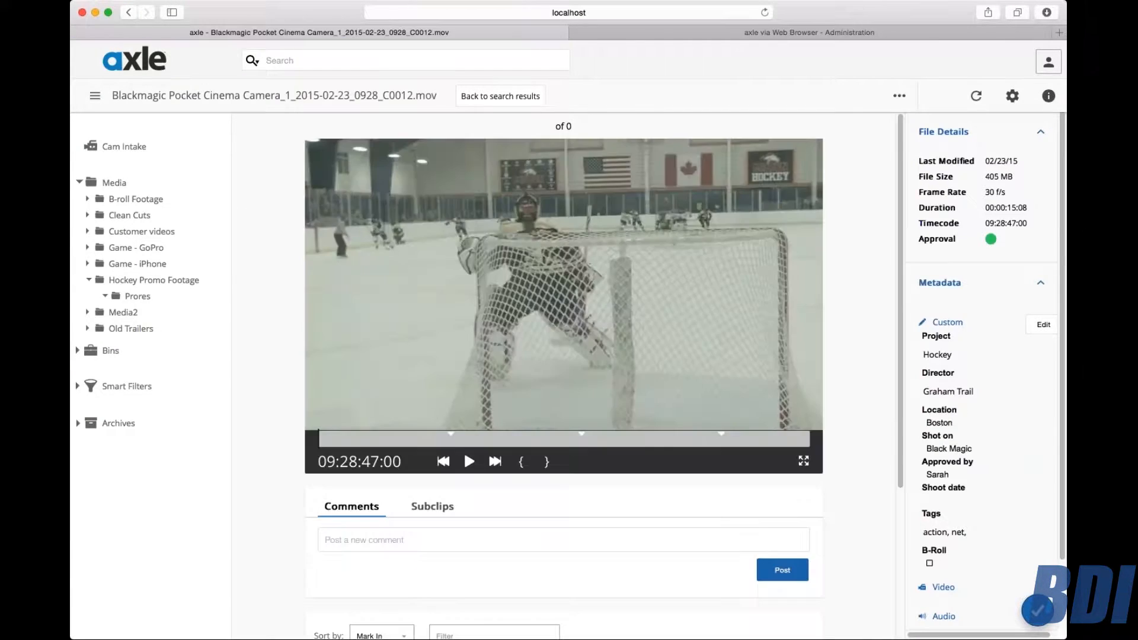
click(468, 461)
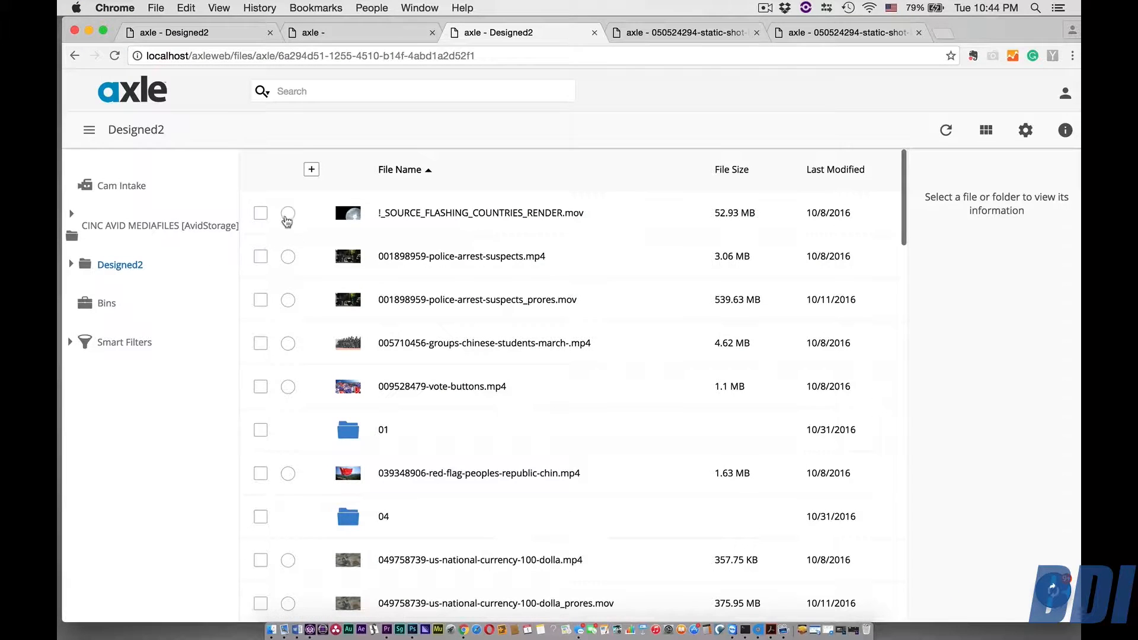
Step: Approve the flashing countries render and select the police arrest prores file
click(287, 213)
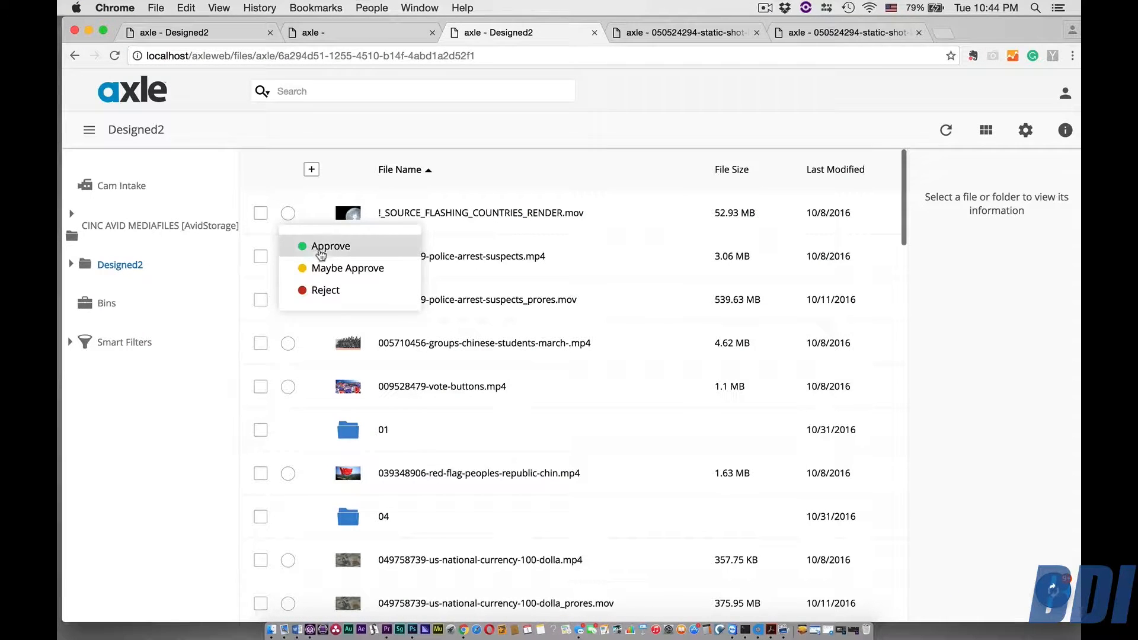
click(330, 246)
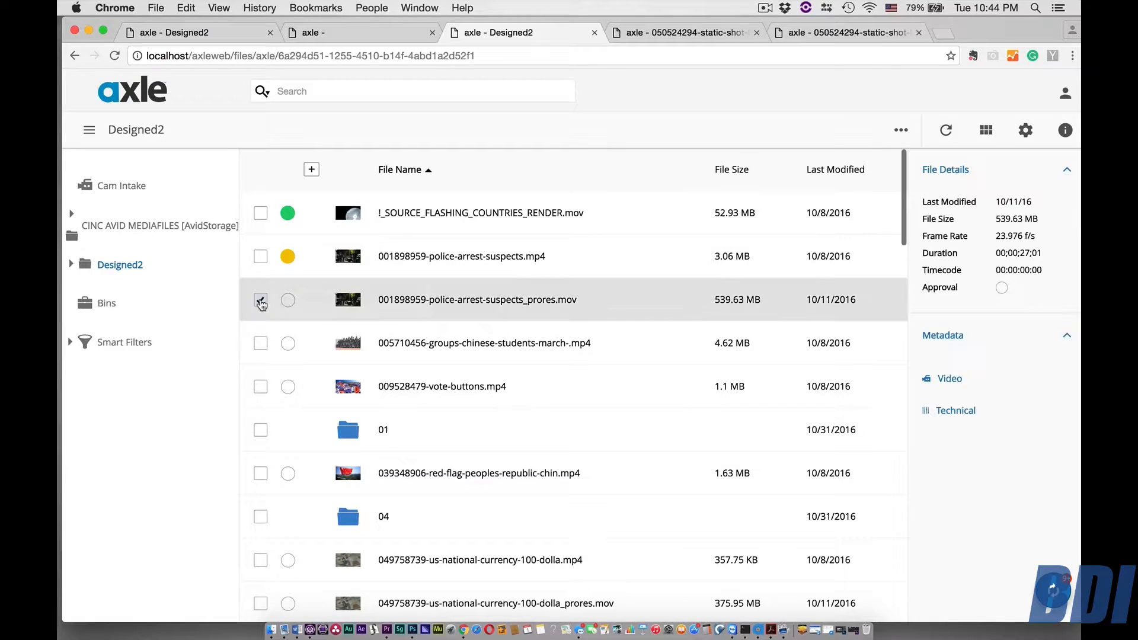
click(260, 300)
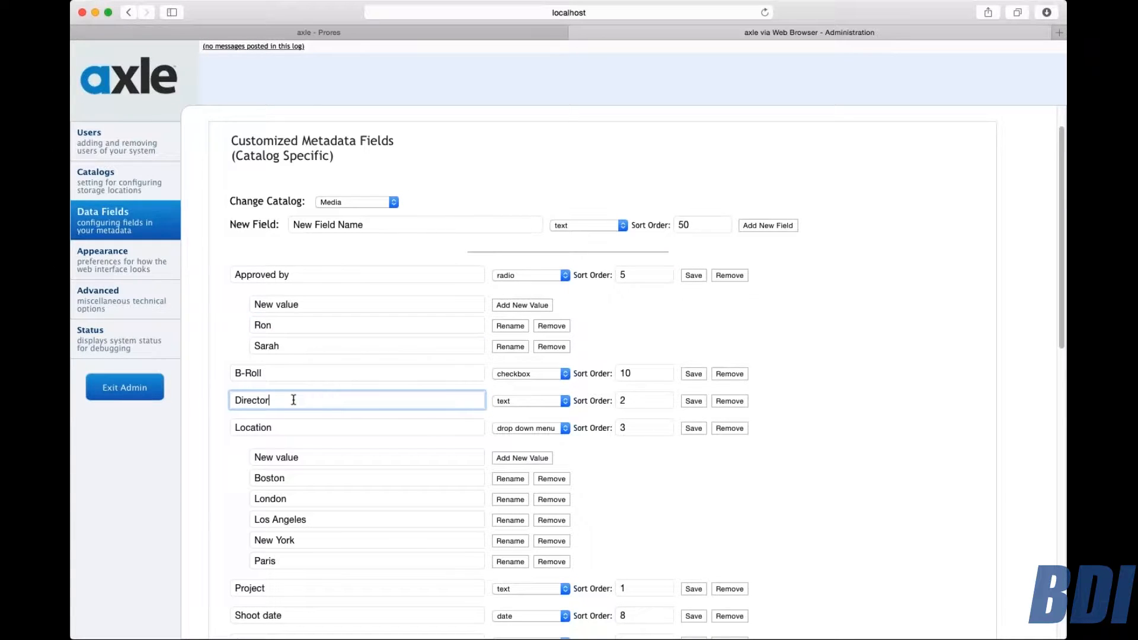
Step: Click into the Director field name on the Media catalog's Data Fields page
click(527, 401)
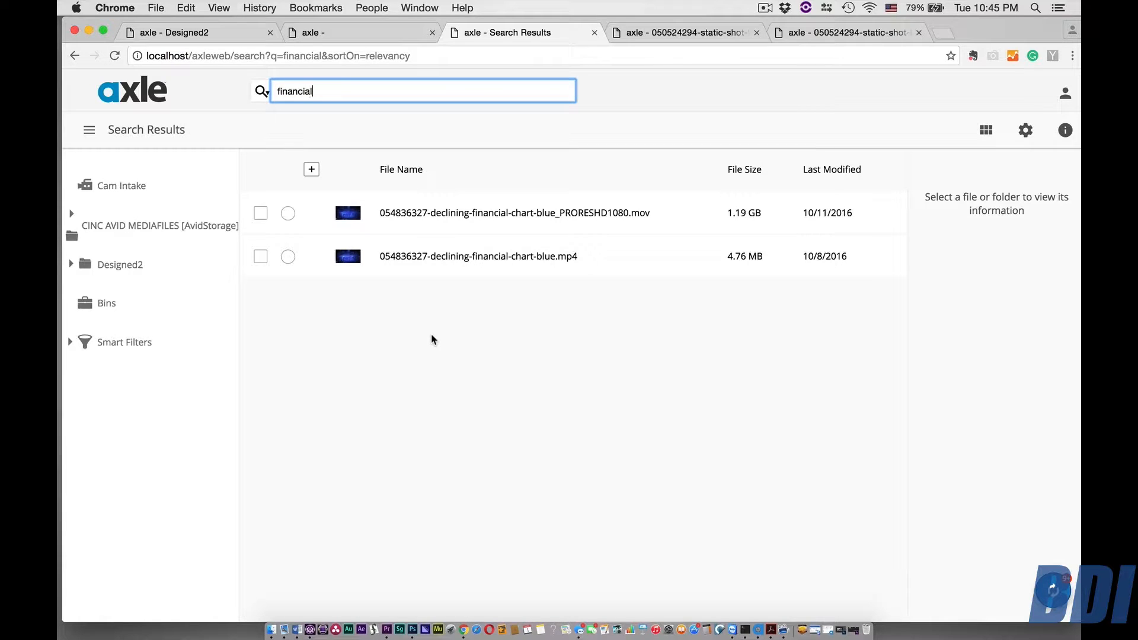
mouse_move(243, 288)
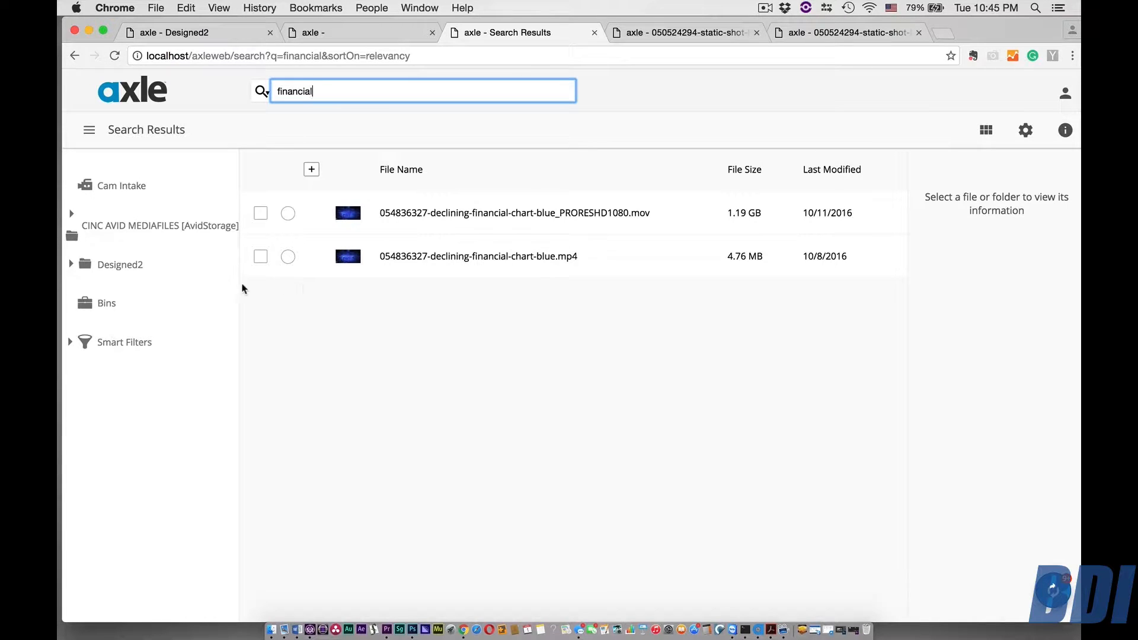
Step: Search Designed2 for 'currency', then open advanced search's field dropdown
click(120, 265)
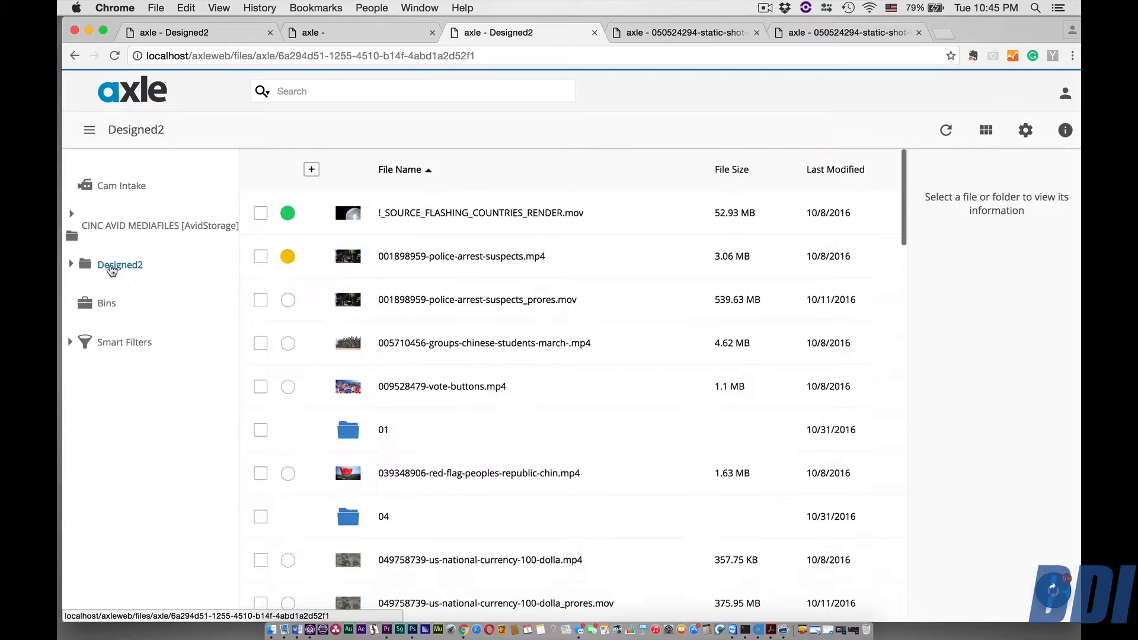
text(currency)
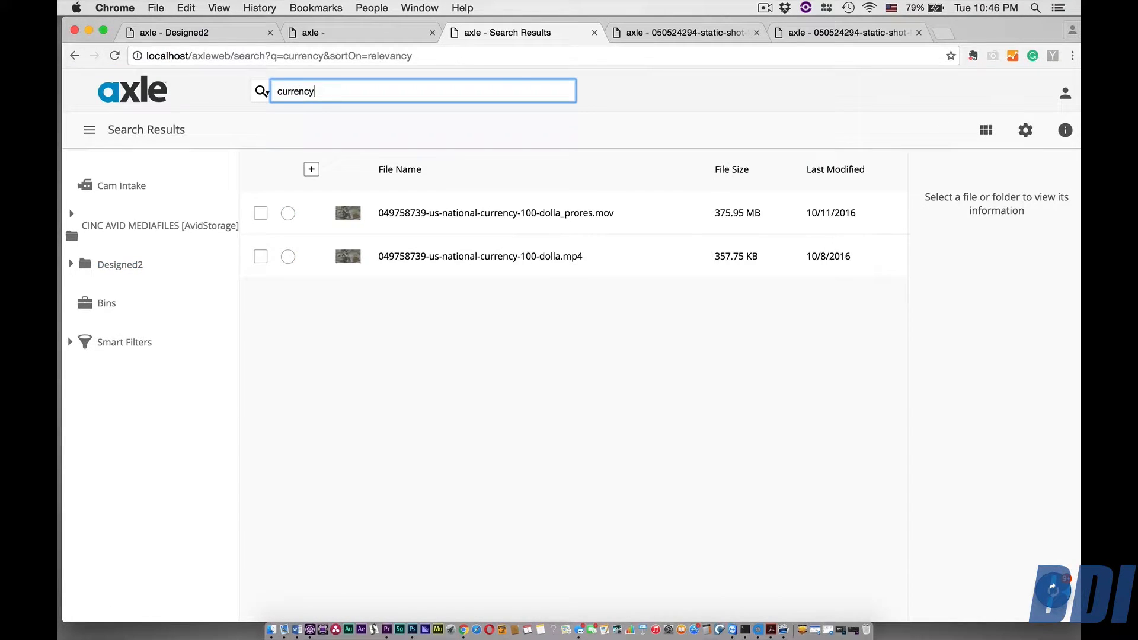
mouse_move(419, 194)
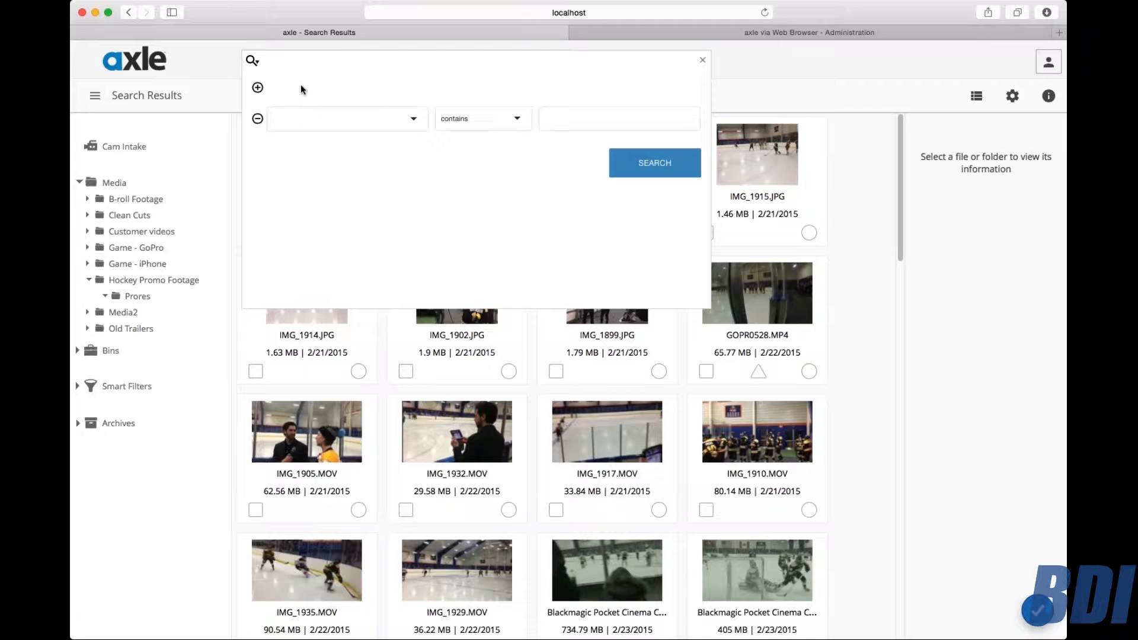
click(347, 118)
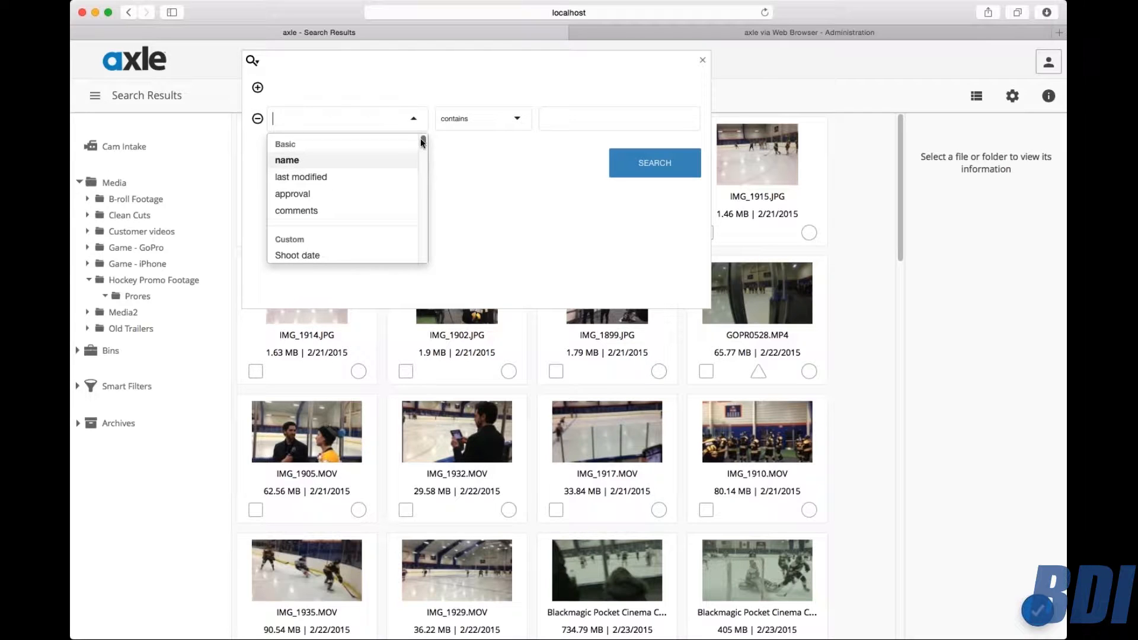